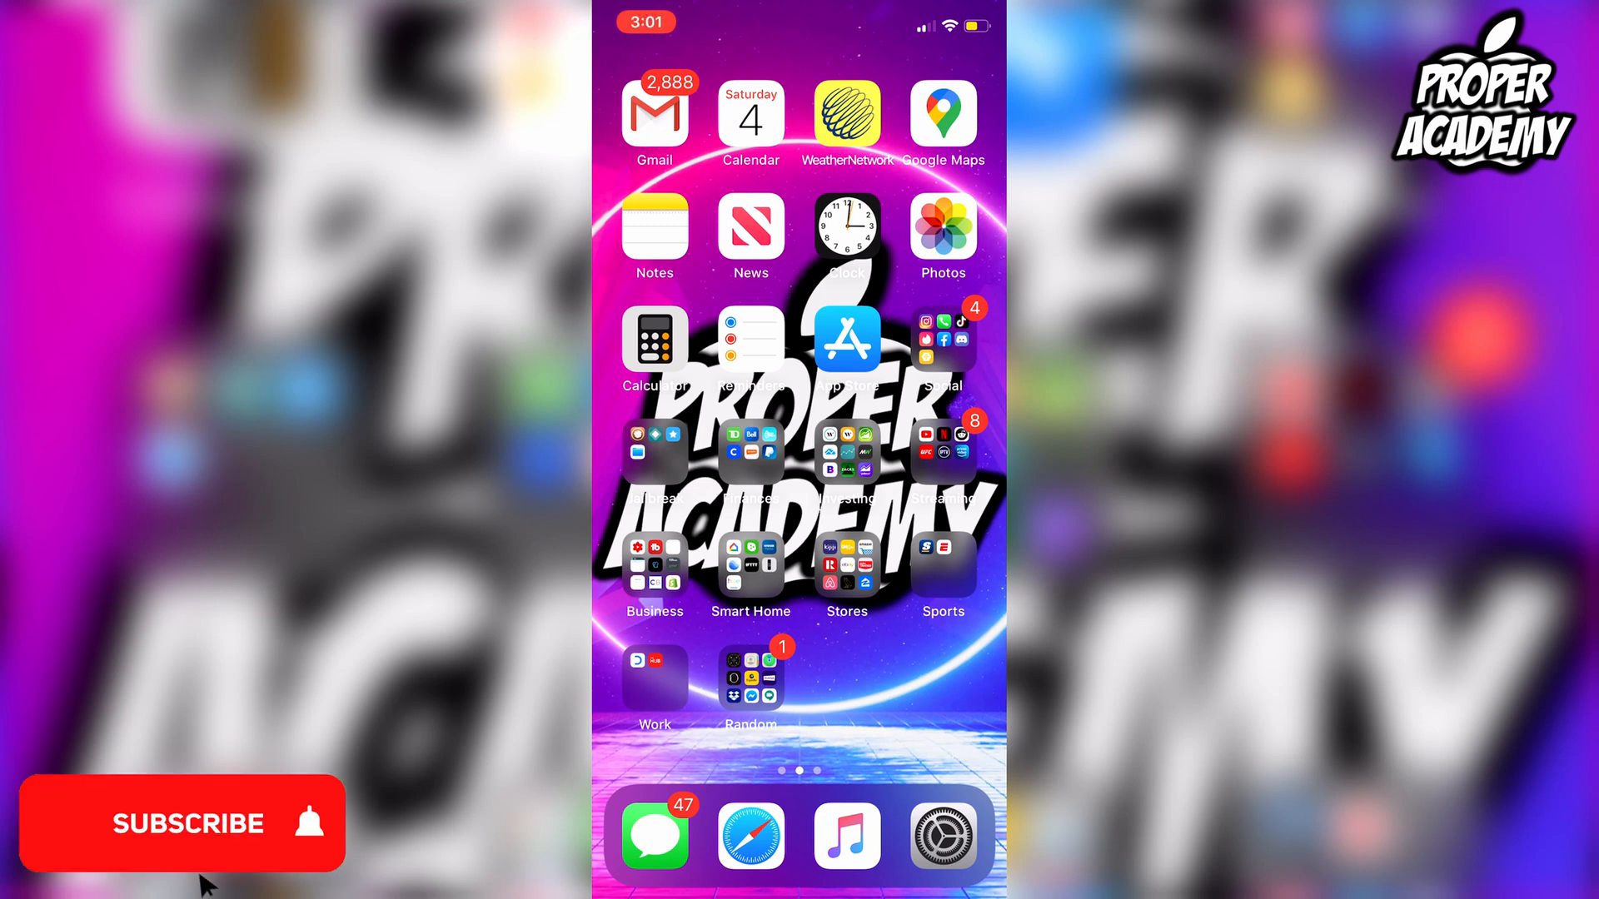
# Step: Launch Discord from the Social folder, landing on the Direct Messages list
pyautogui.click(187, 825)
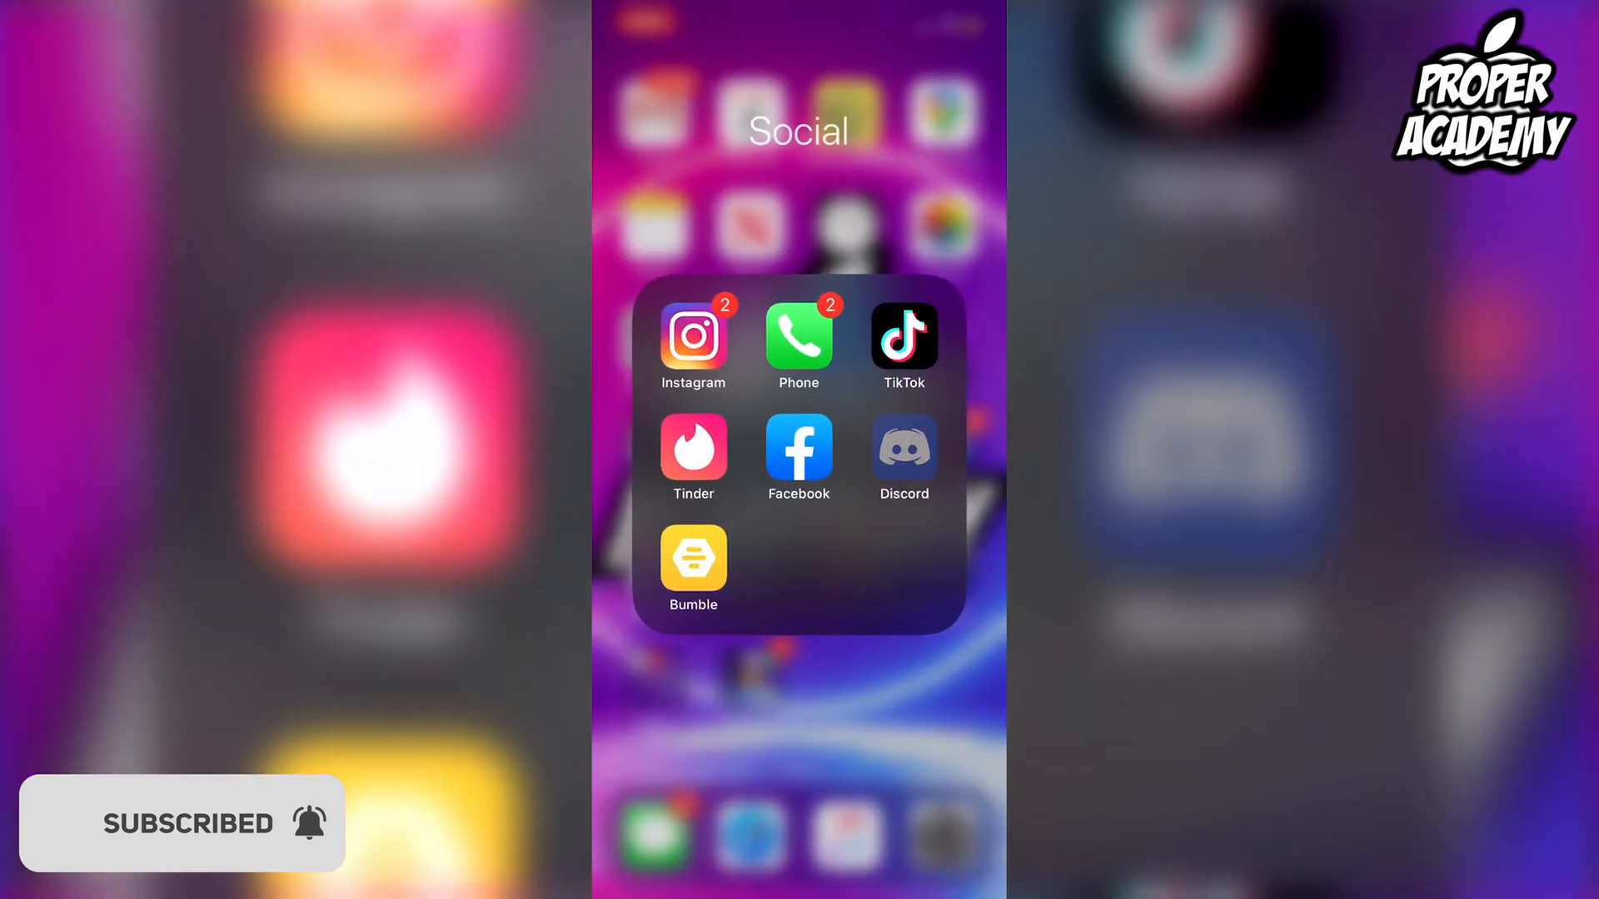
pyautogui.click(903, 449)
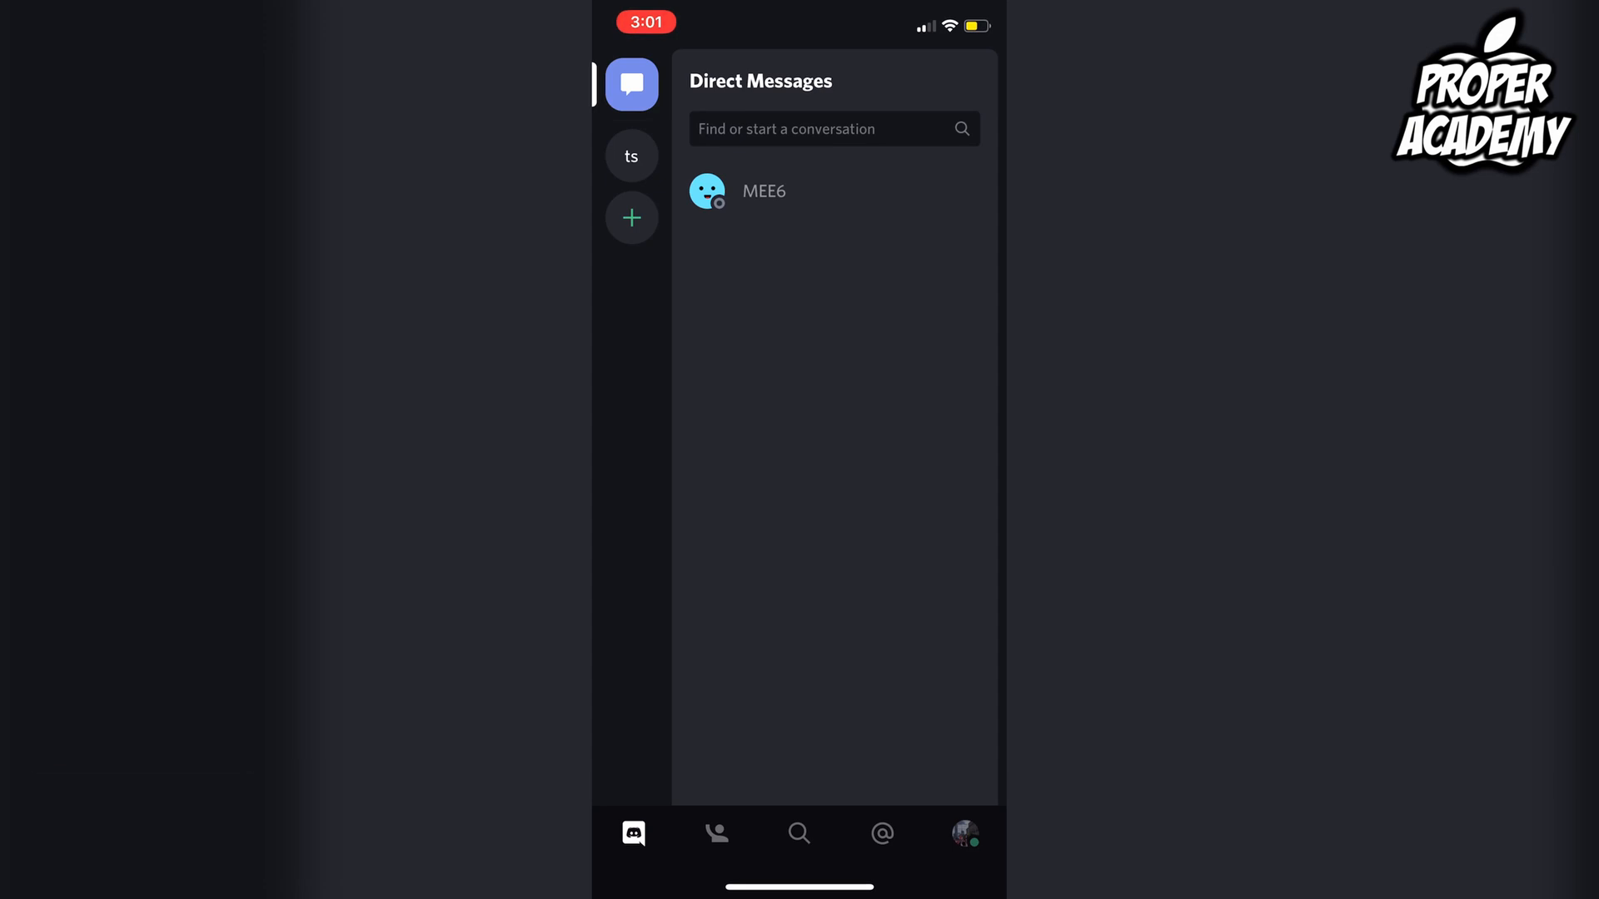
# Step: Switch off Allow Direct Messages for test101's server
pyautogui.click(631, 156)
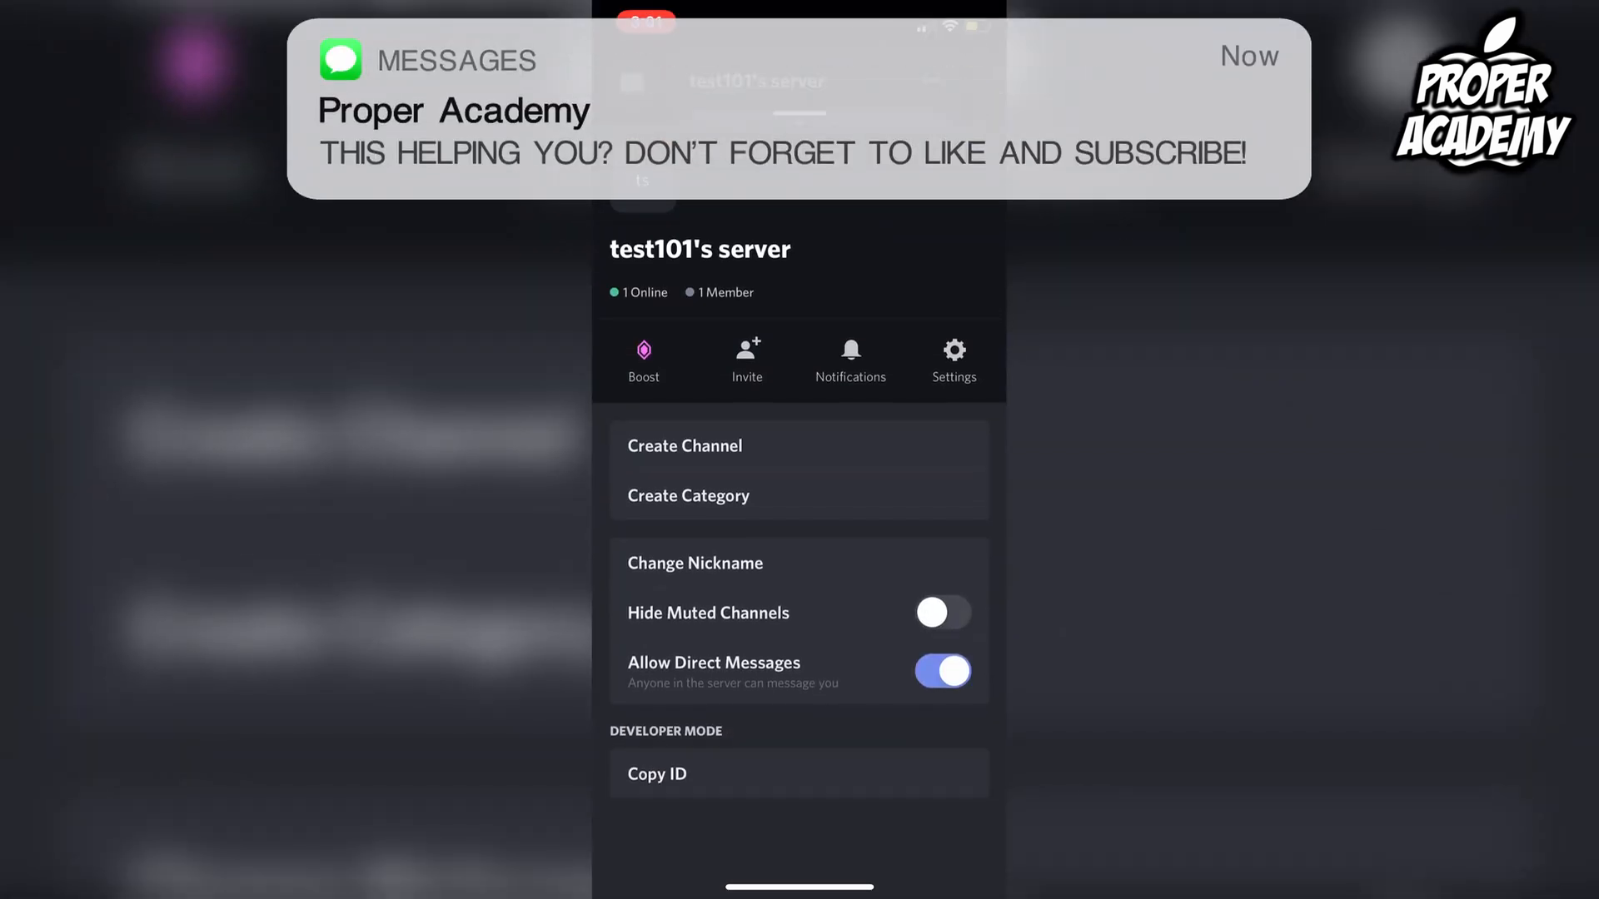
pyautogui.click(943, 671)
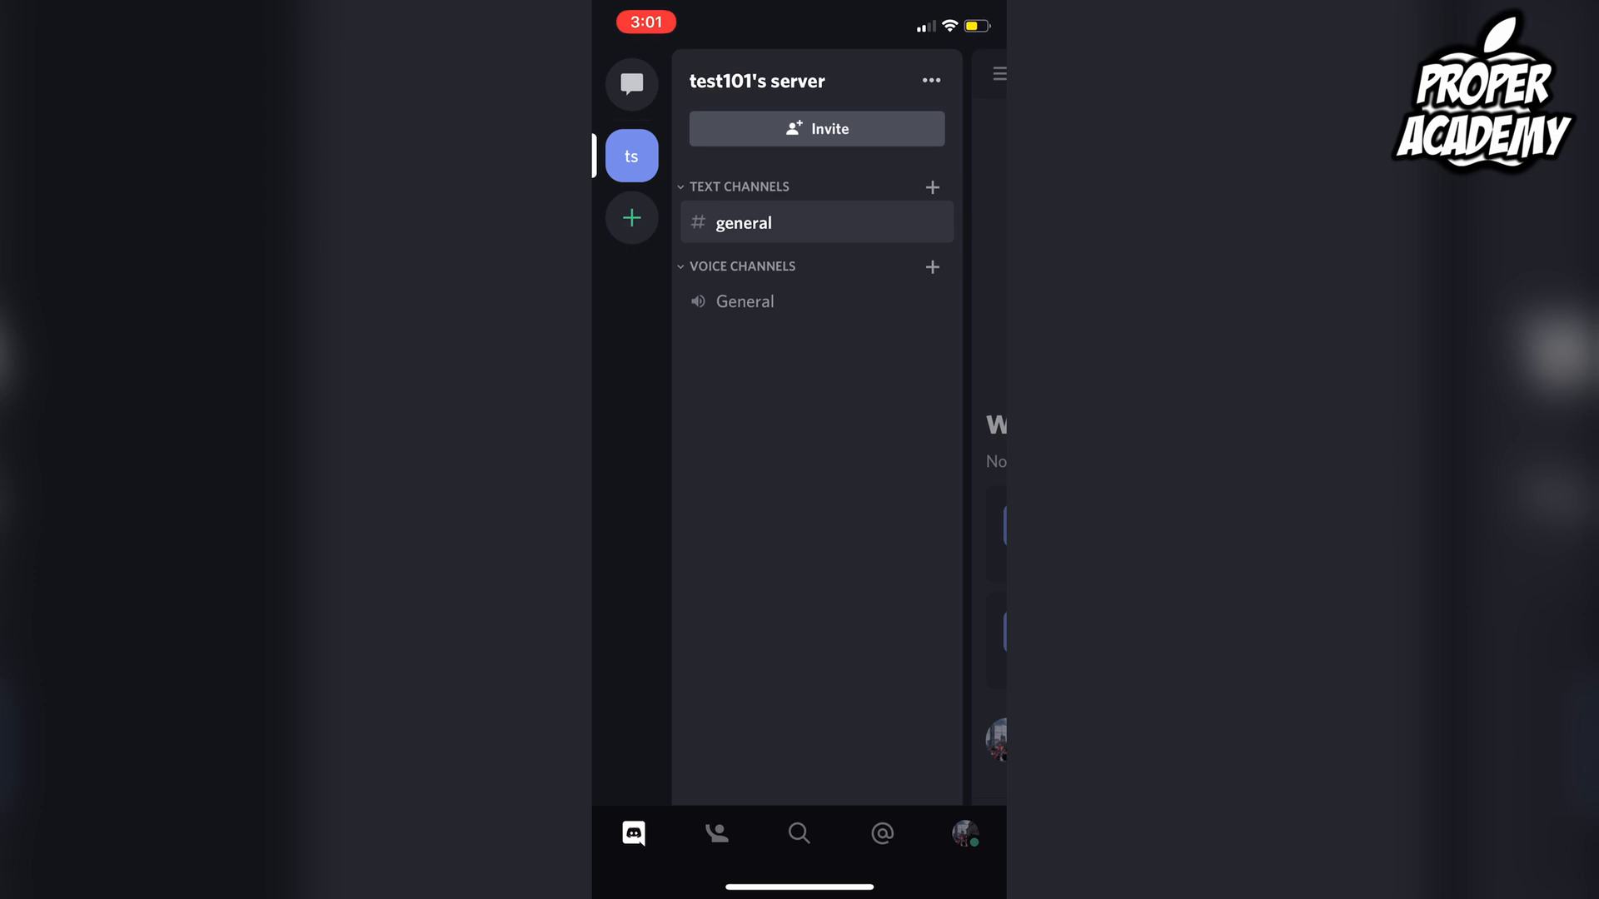
# Step: Reach Privacy & Safety from user settings to see Server Privacy Defaults
pyautogui.click(965, 834)
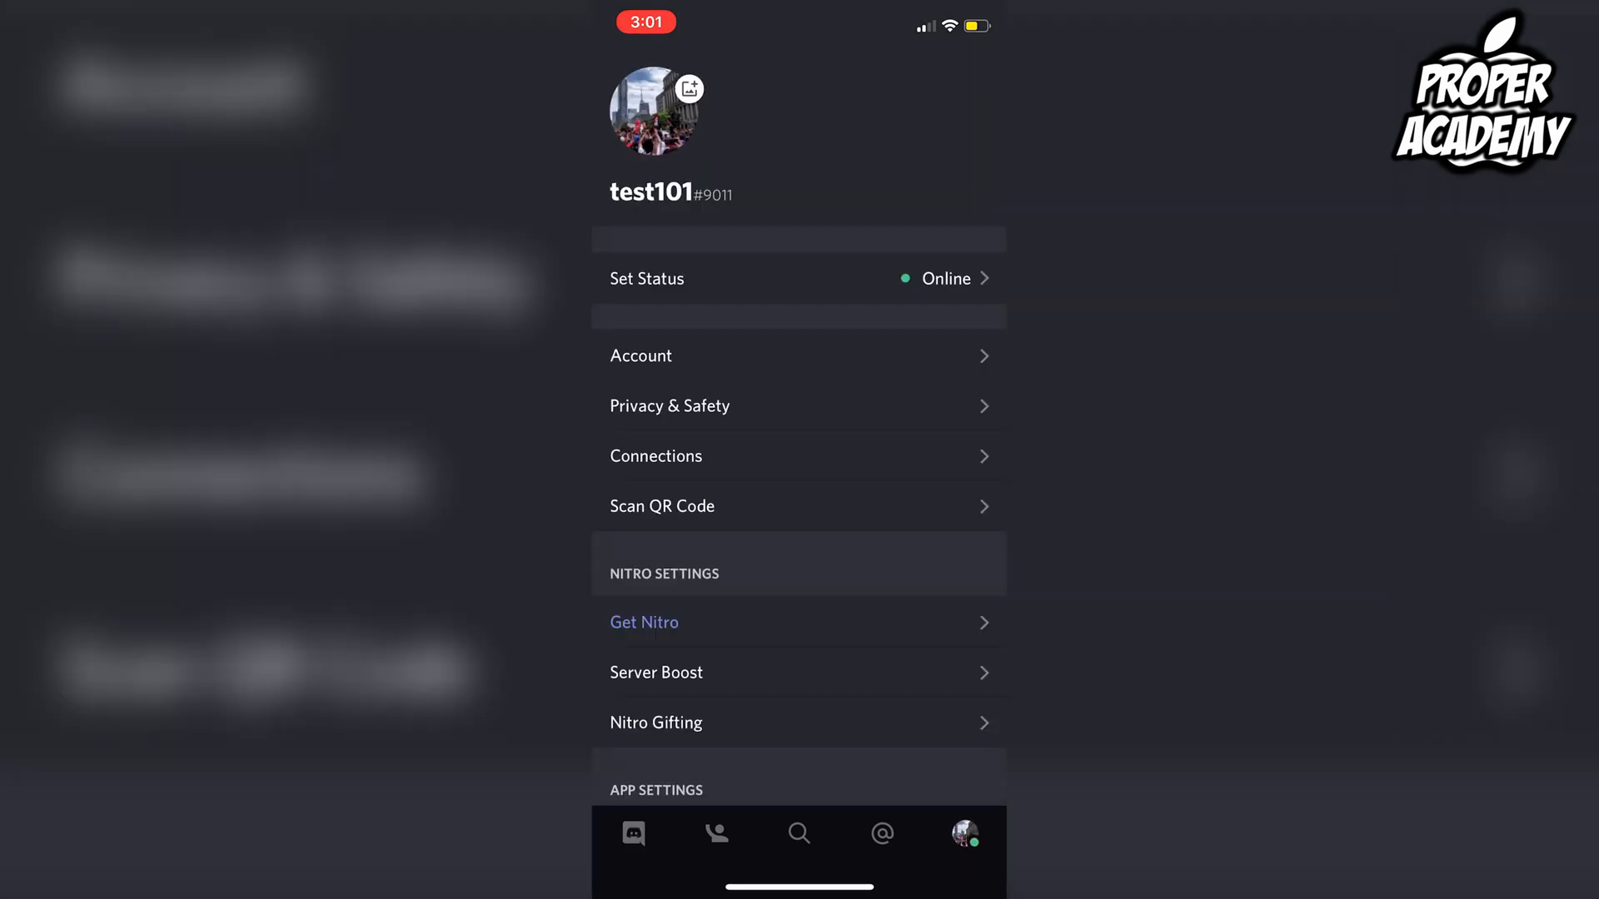
pyautogui.click(669, 405)
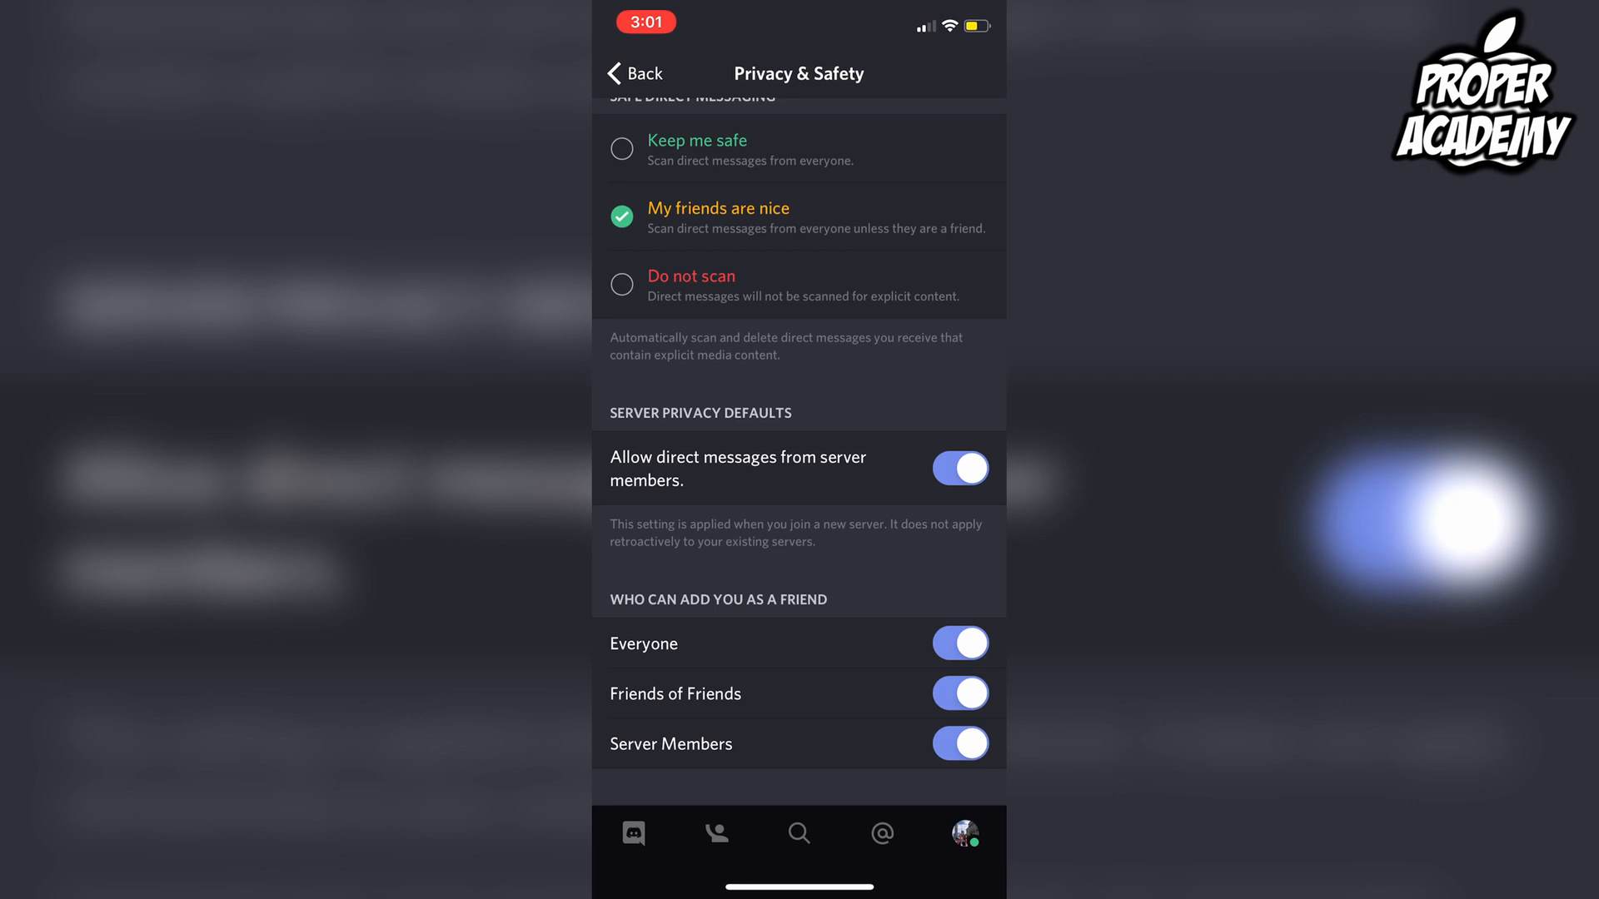
# Step: Disable 'Allow direct messages from server members' by default, answer the existing-servers prompt, and go back
pyautogui.click(959, 468)
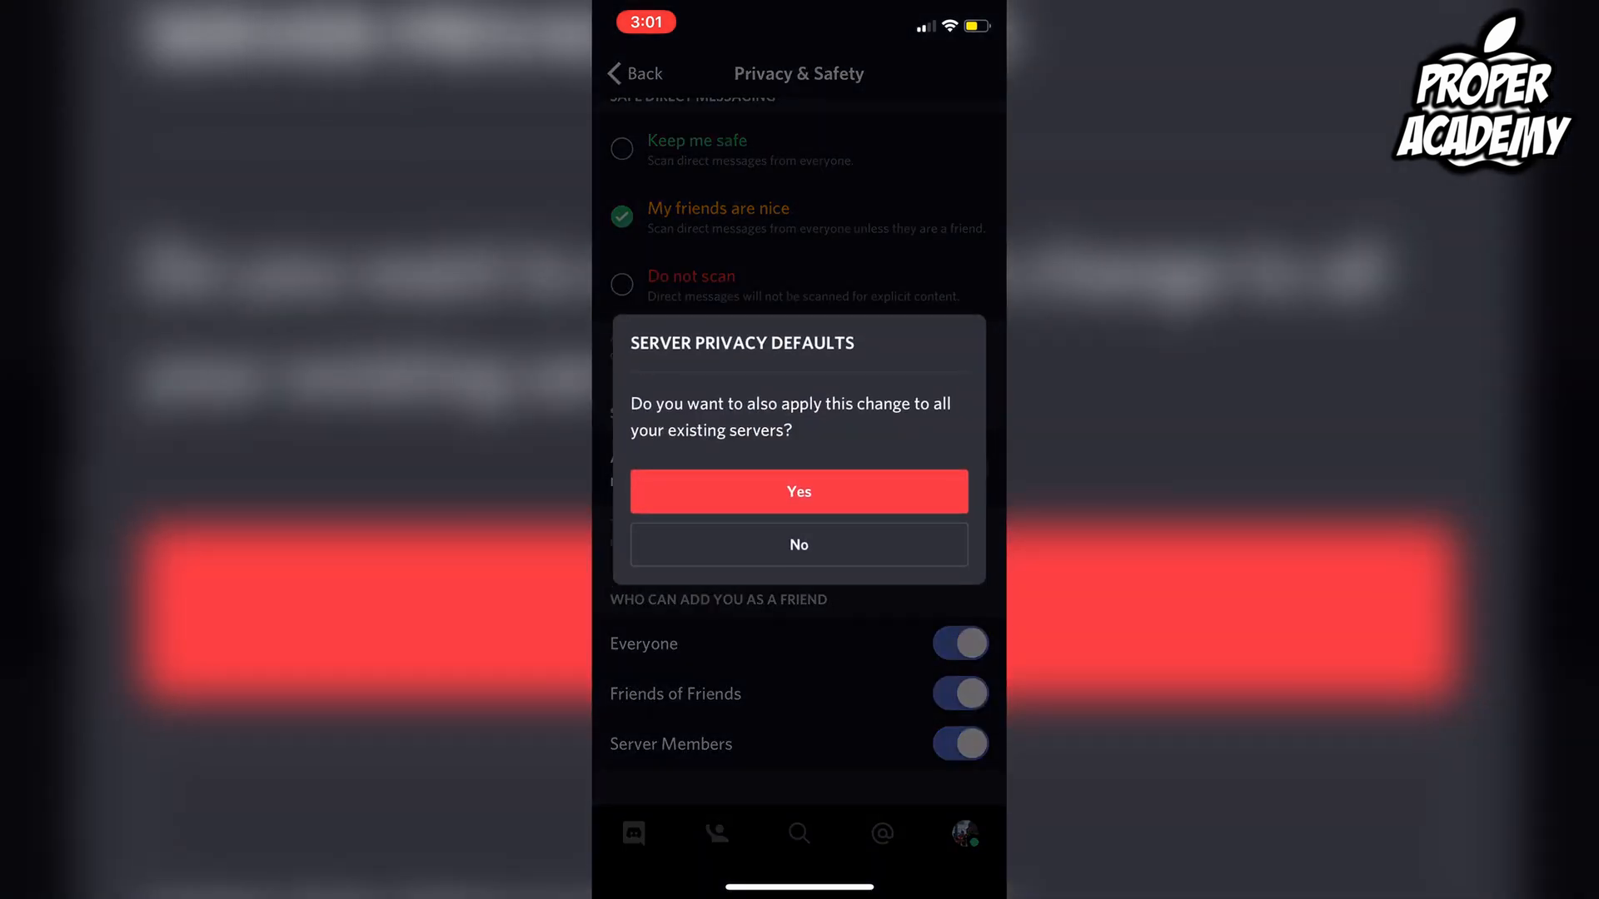
pyautogui.click(799, 544)
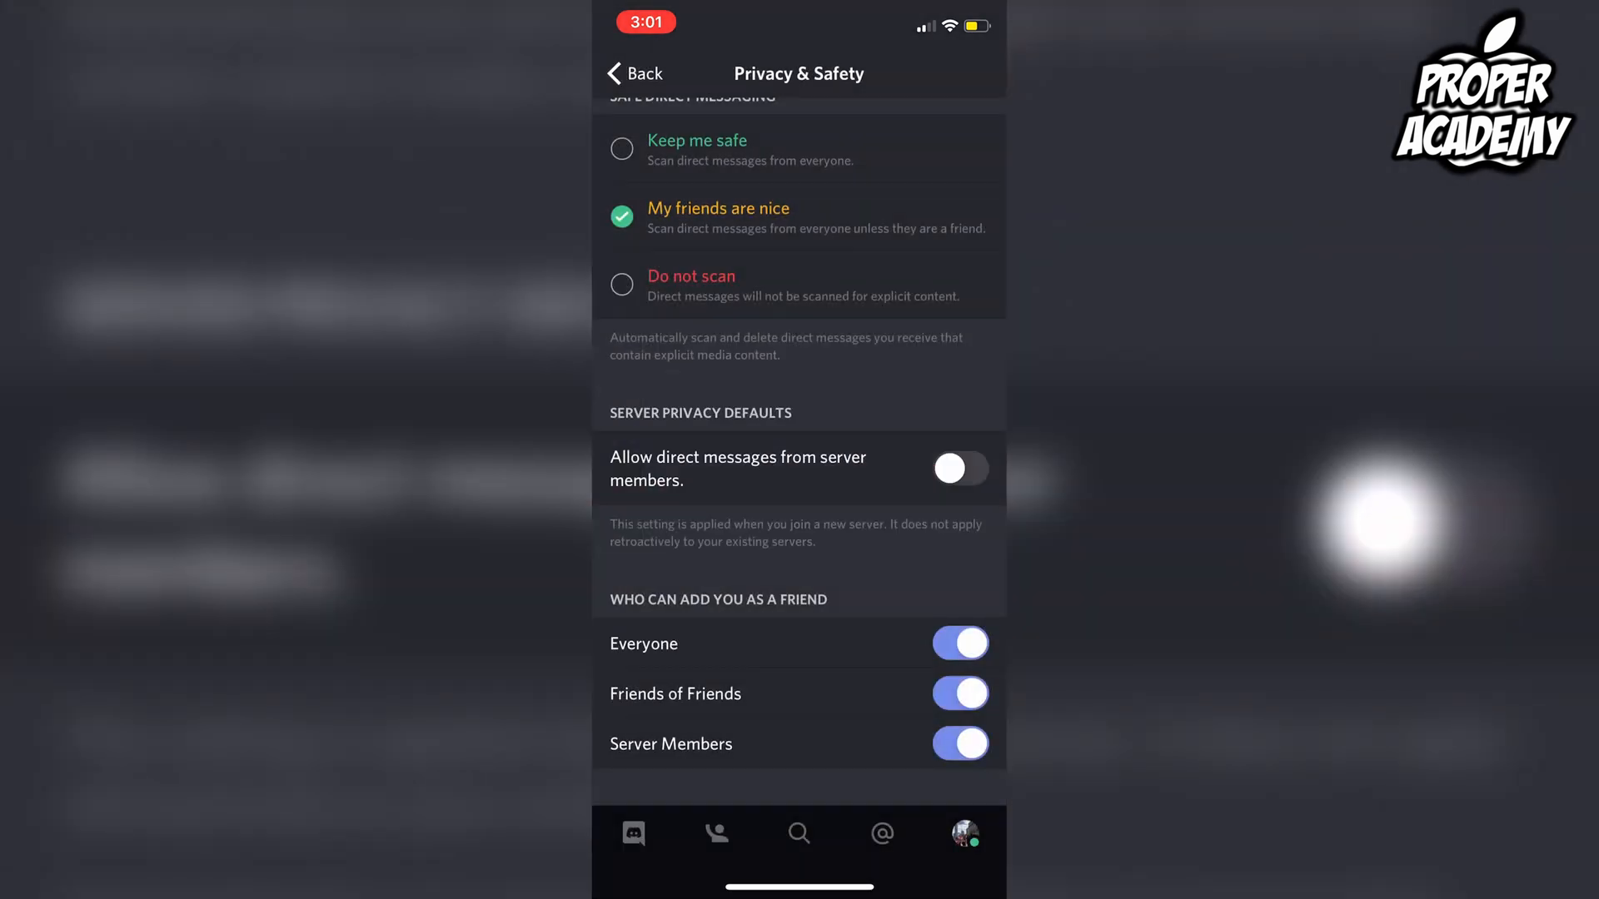
pyautogui.click(639, 75)
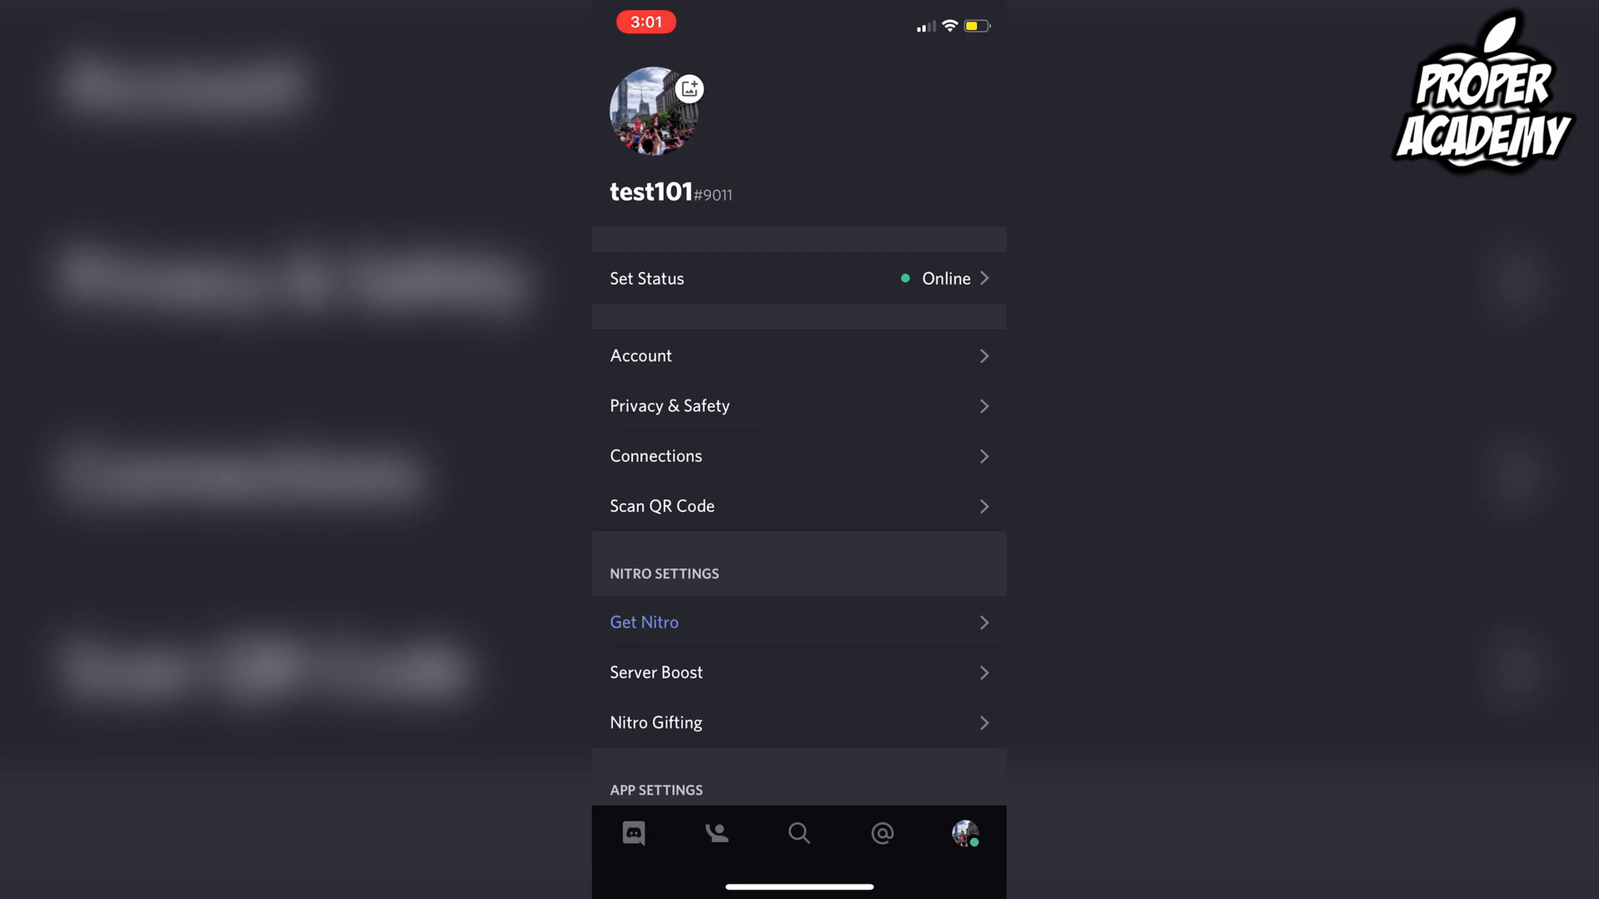